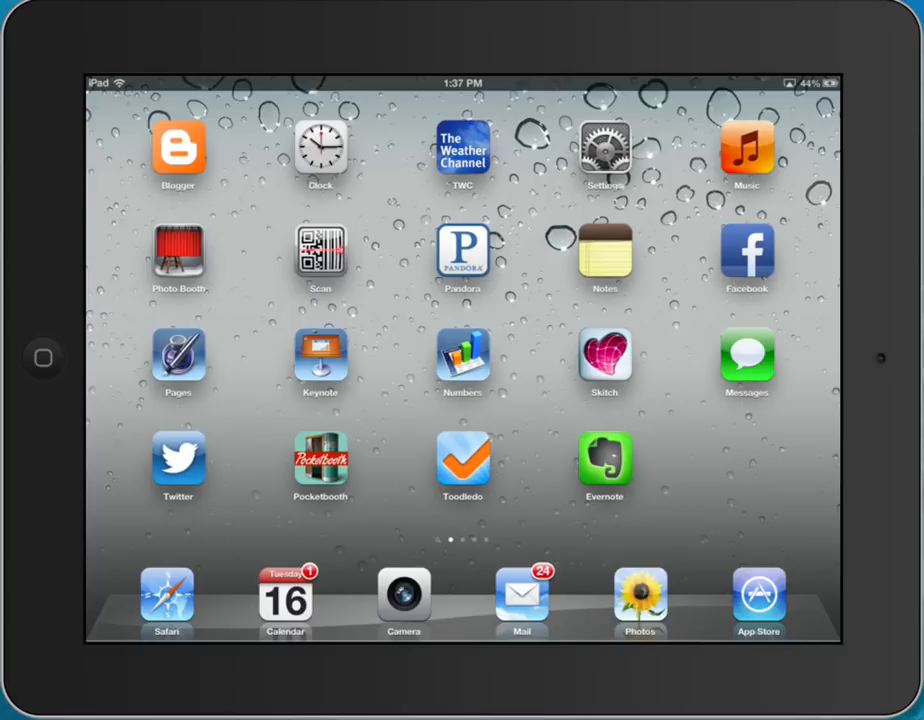
Open Settings and scroll the sidebar down to reach the Safari preferences.
click(604, 148)
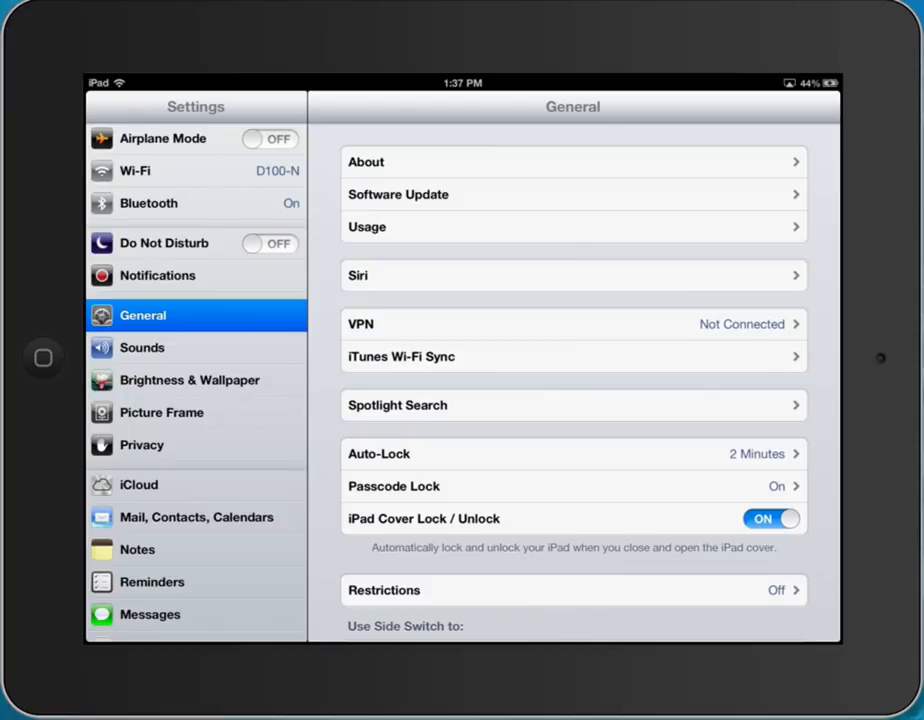
scroll(down, 3)
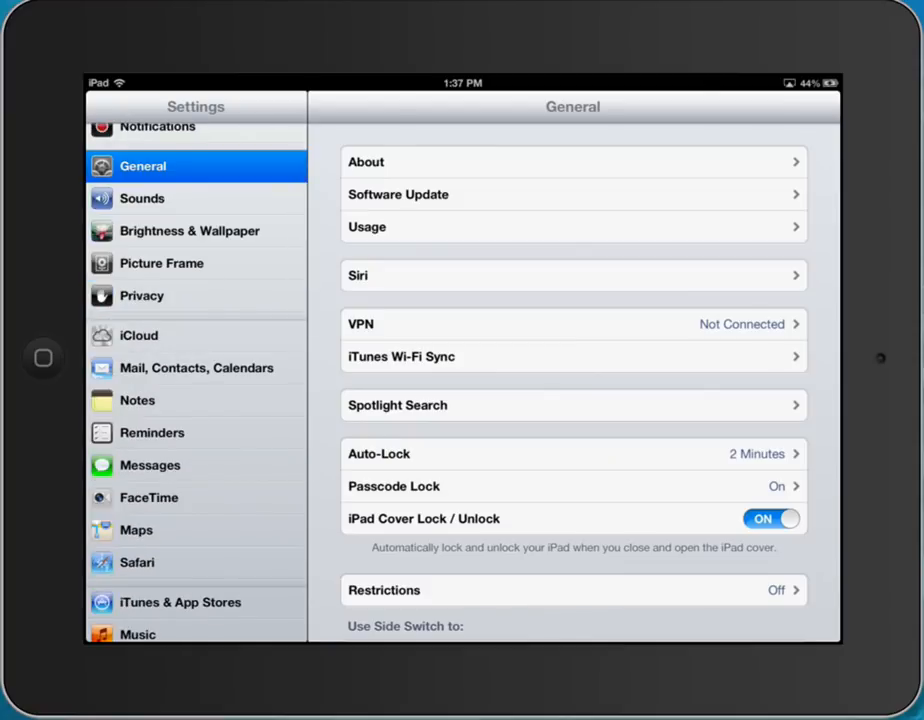
scroll(down, 3)
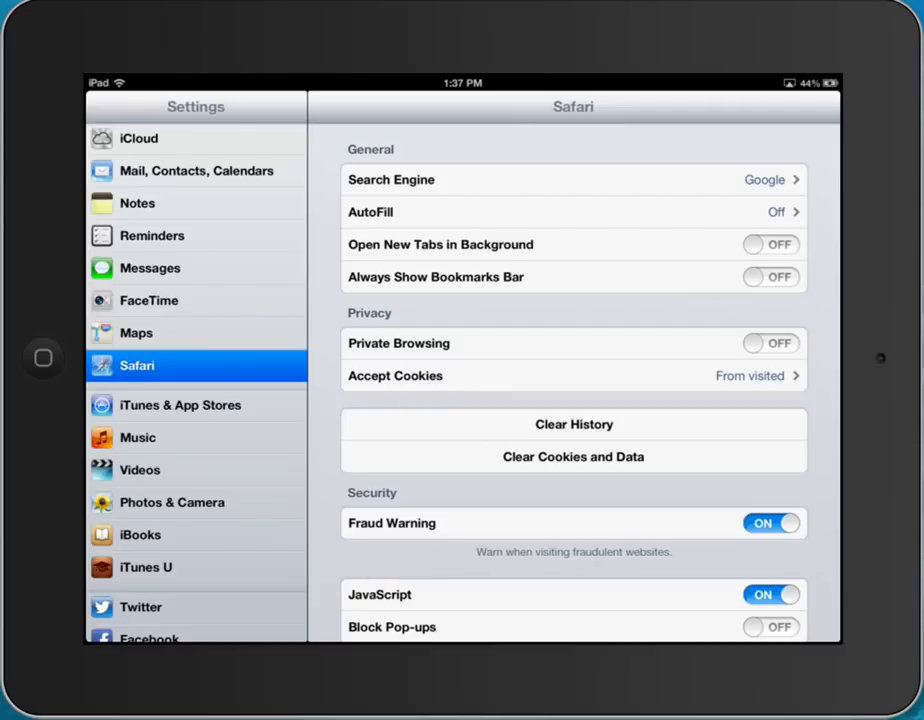
Switch Safari AutoFill Names and Passwords on, then return to the home screen.
click(573, 211)
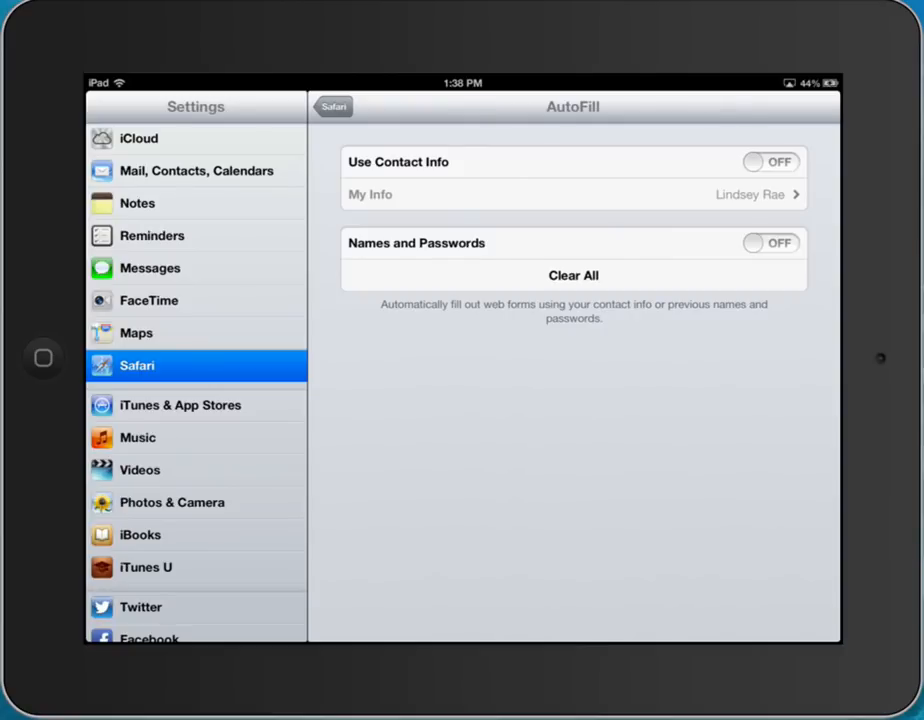
click(770, 243)
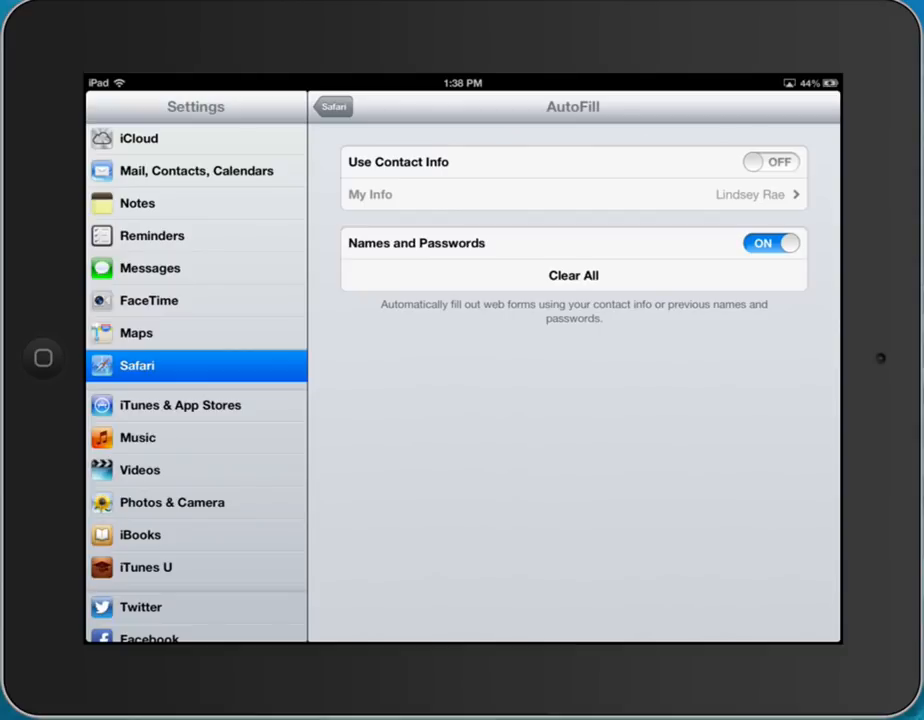
click(43, 358)
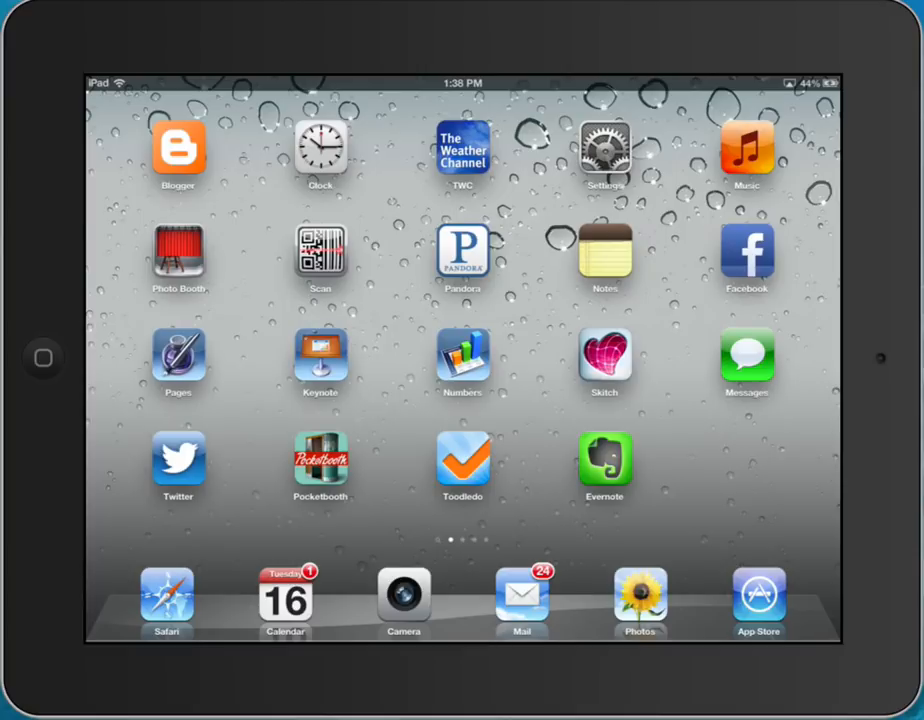
click(167, 595)
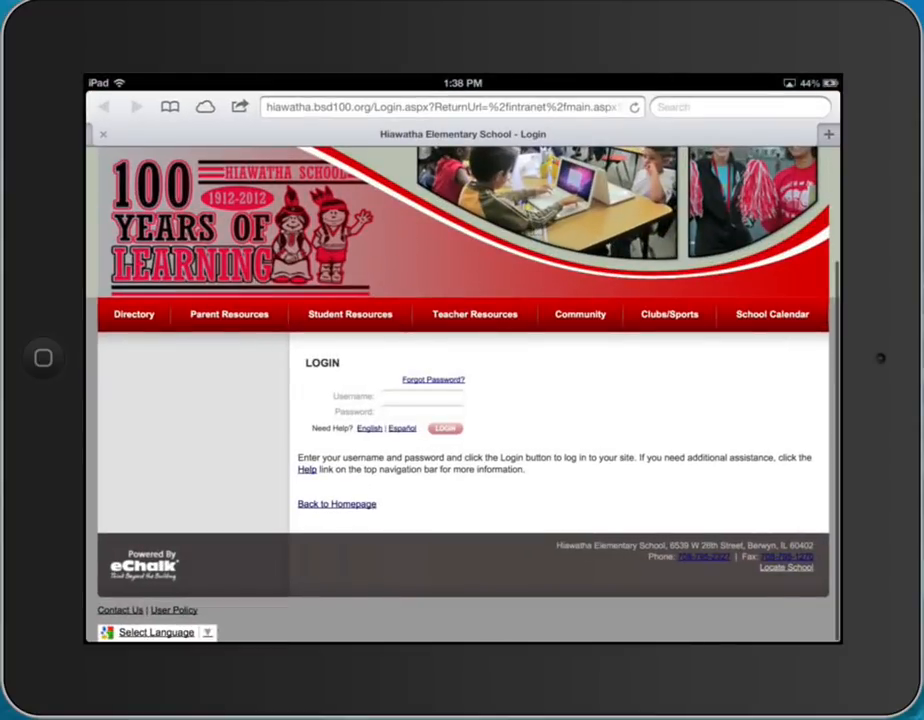
scroll(up, 3)
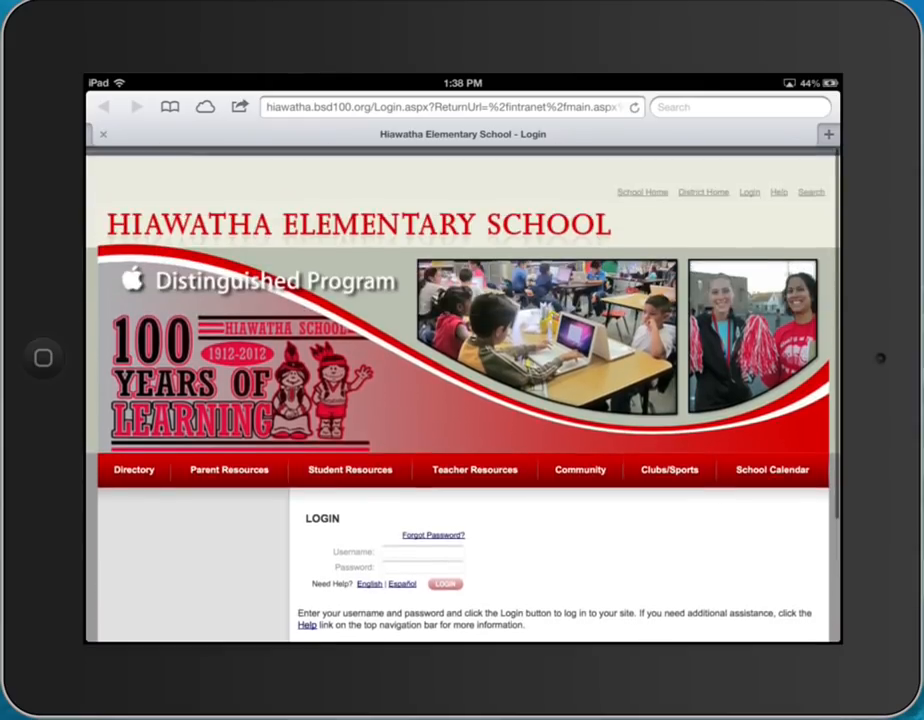
scroll(up, 3)
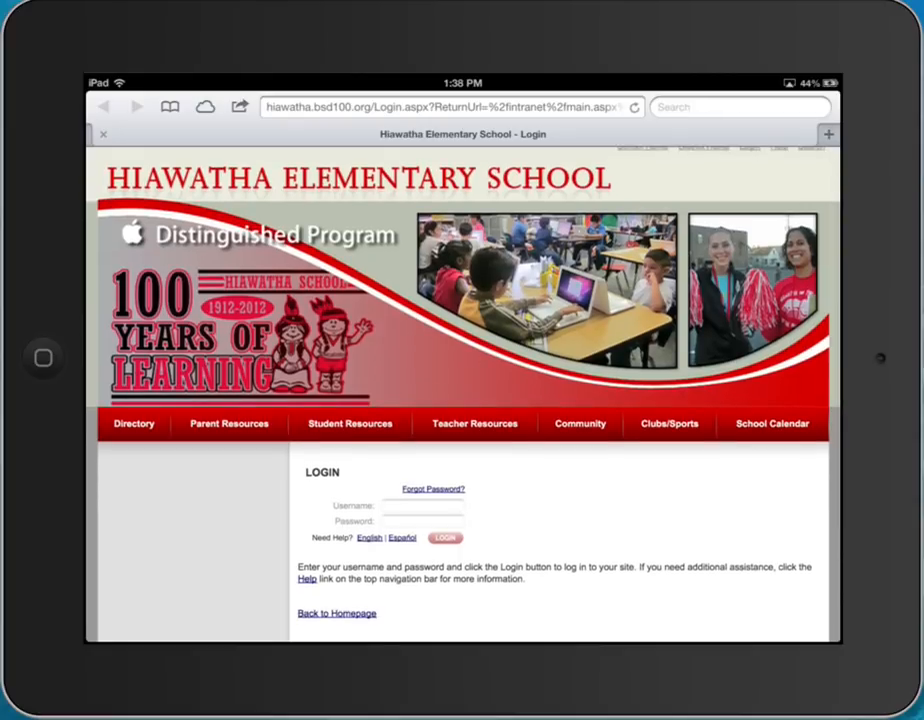
click(420, 505)
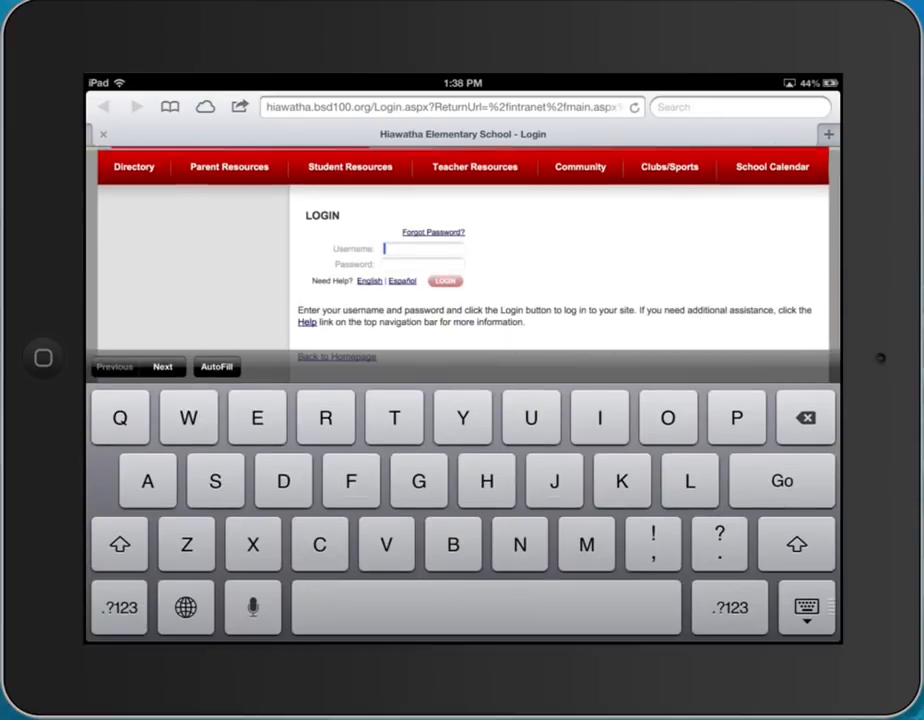
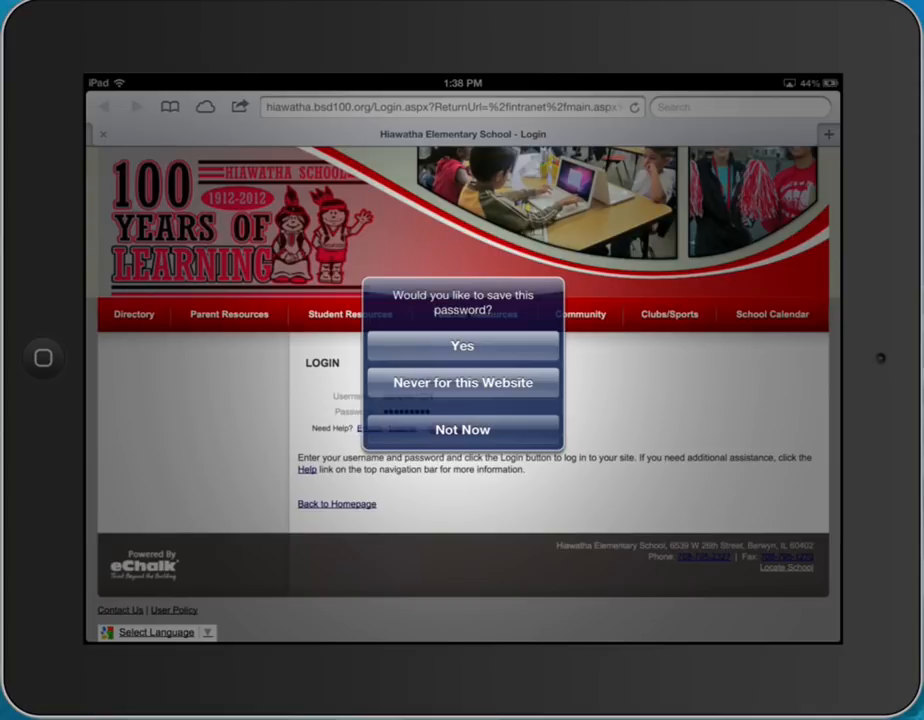
Accept saving the password and finish logging in to the image gallery page.
click(462, 429)
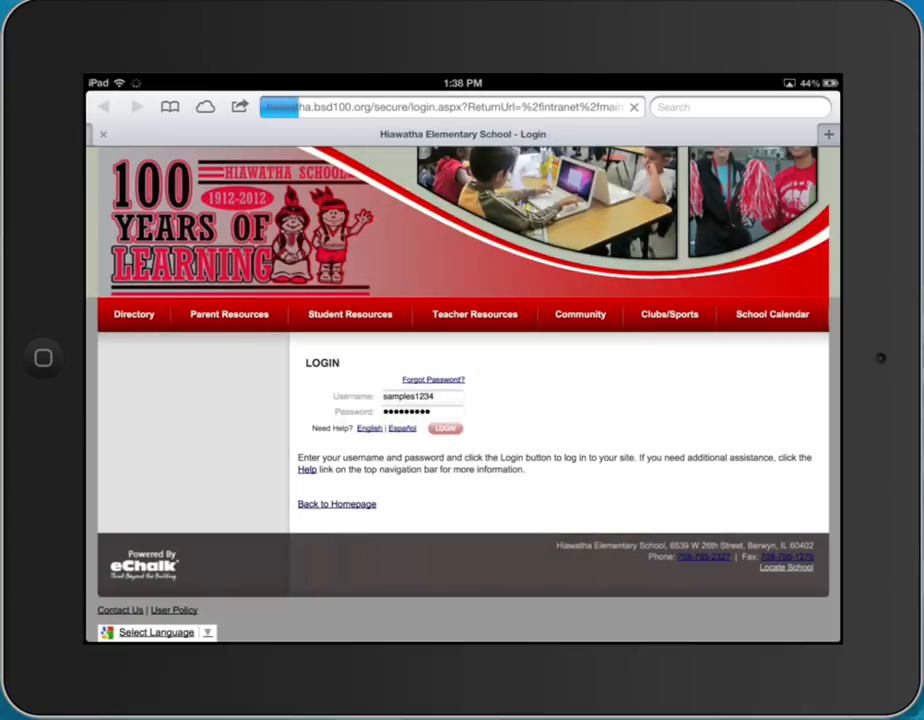
click(445, 428)
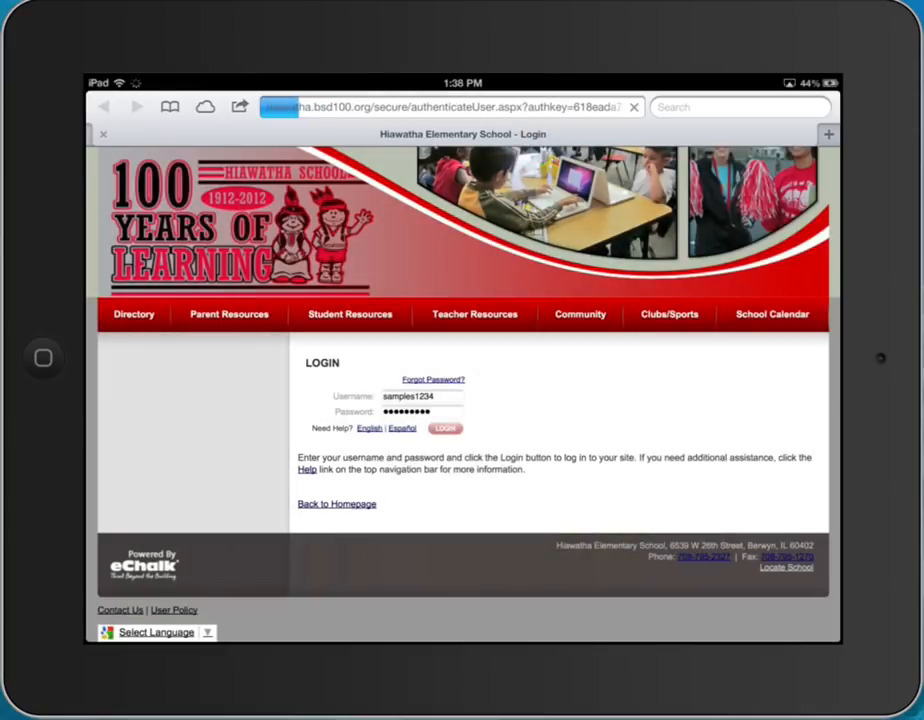
click(444, 428)
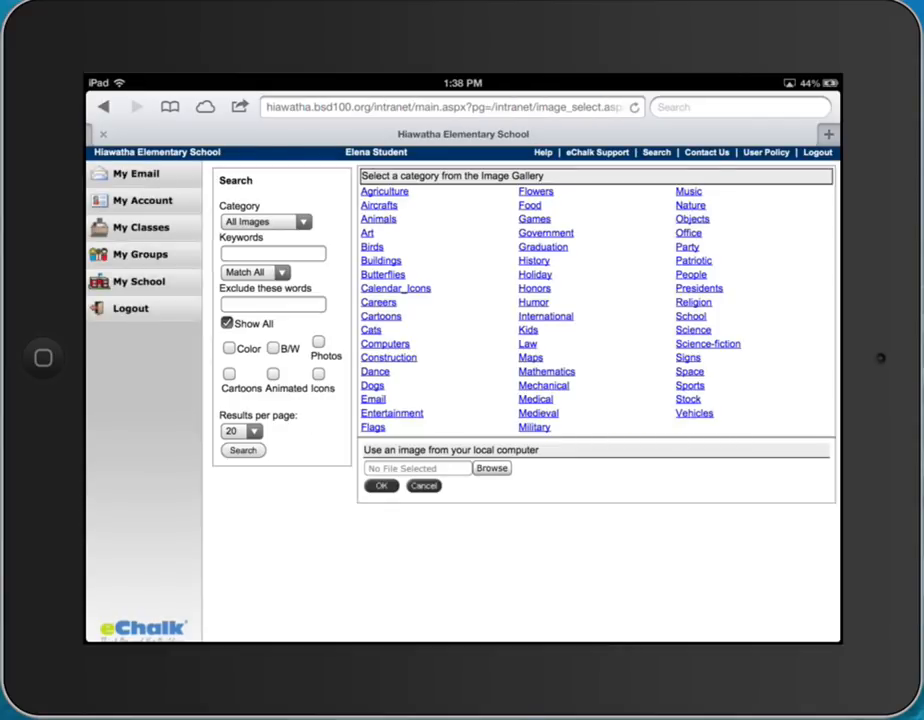
Browse My Classes and the Field Trip to the Museum details page.
click(141, 227)
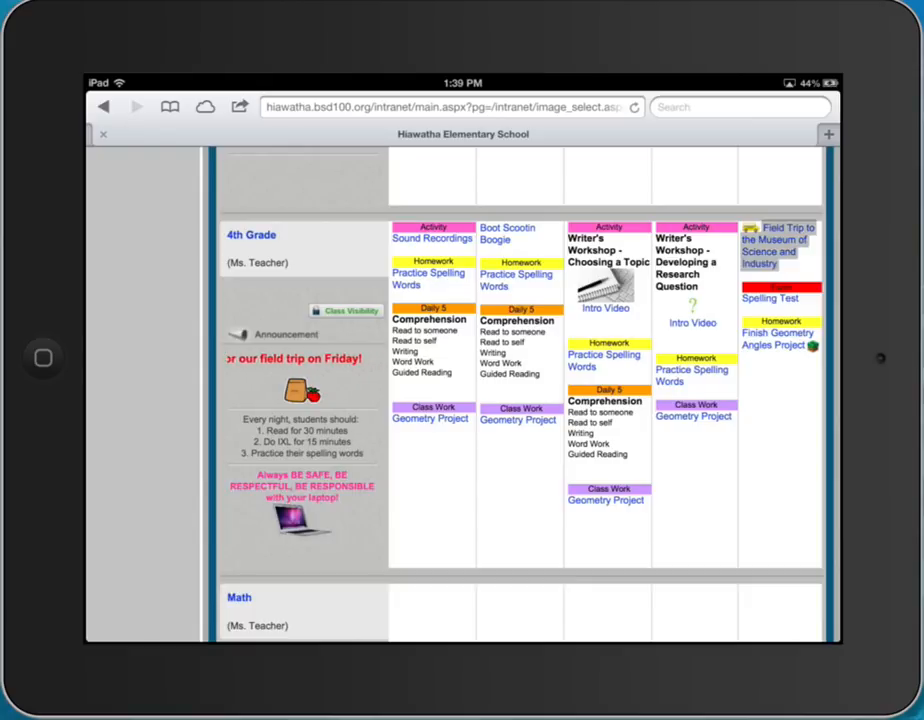
click(775, 245)
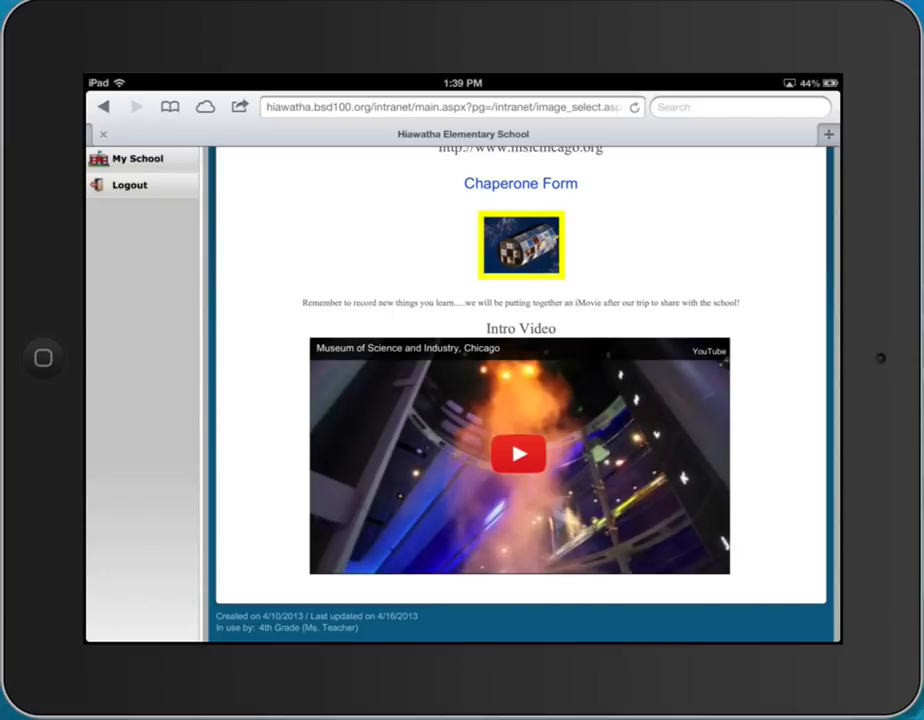
scroll(up, 3)
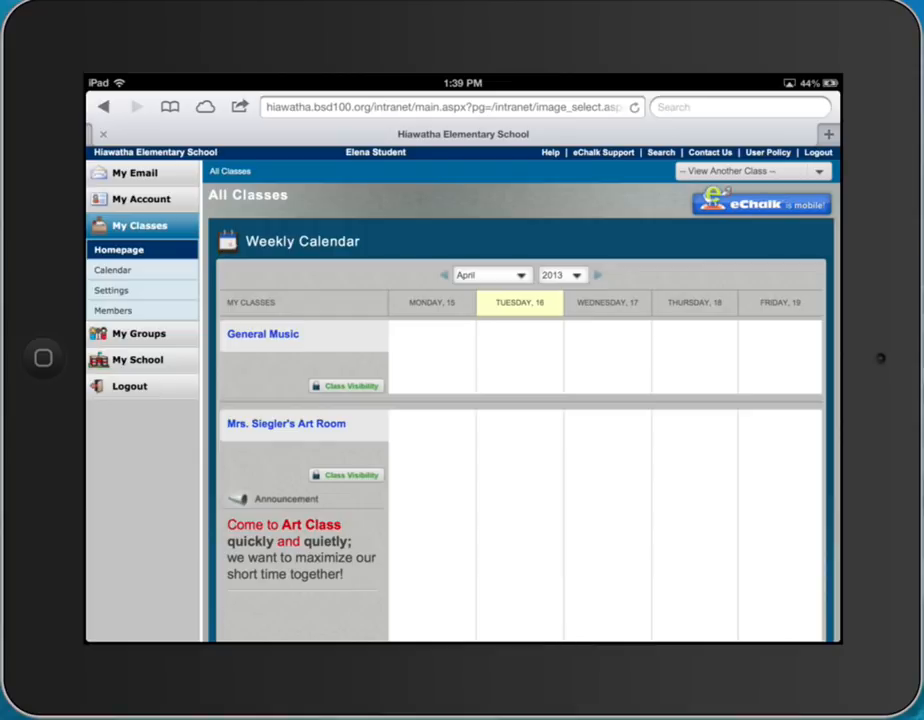
Add the school page to the home screen as a 'Hiawatha Elem' icon.
click(239, 107)
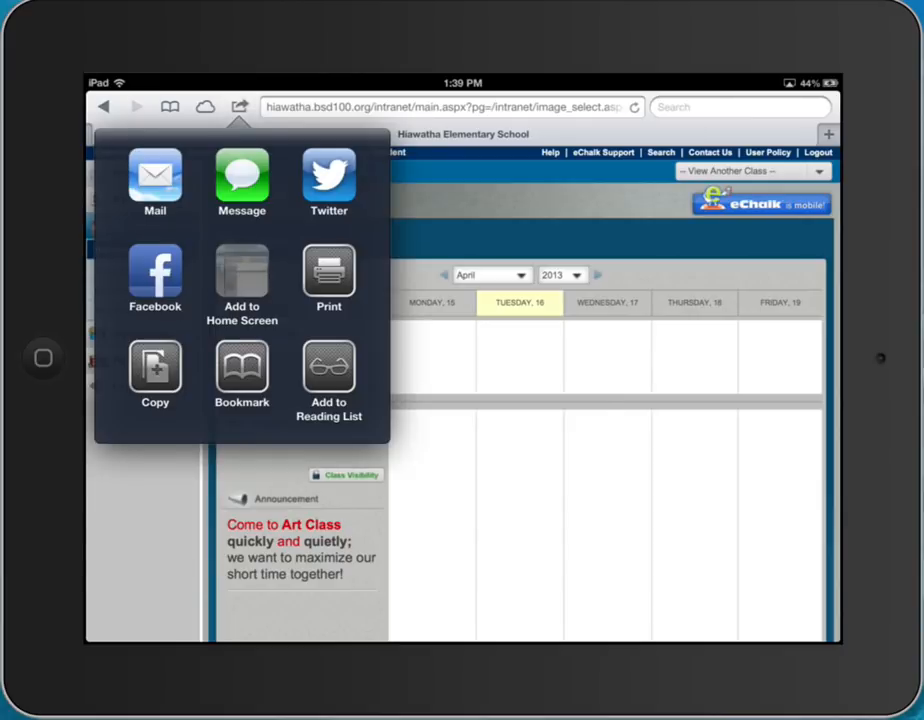
click(241, 280)
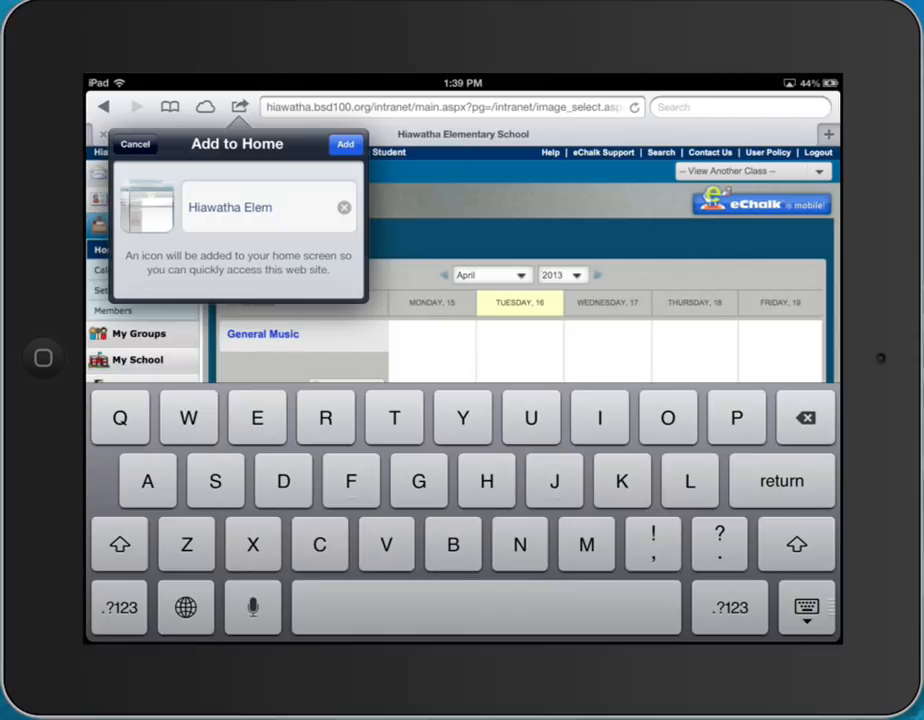
click(345, 143)
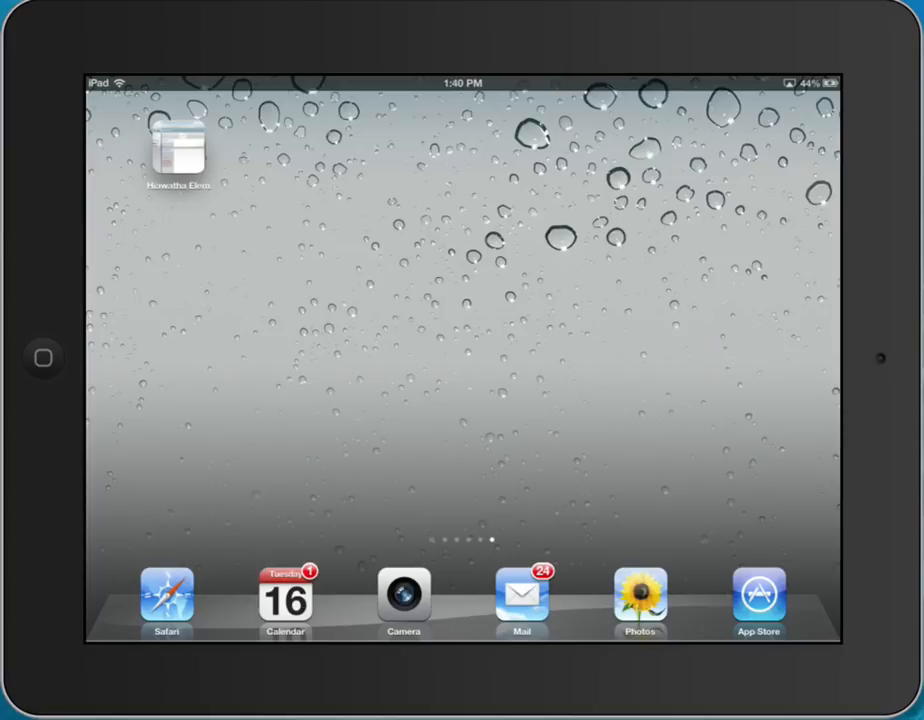
Launch the Hiawatha Elem icon, log in with autofilled credentials, and open My Classes.
click(177, 147)
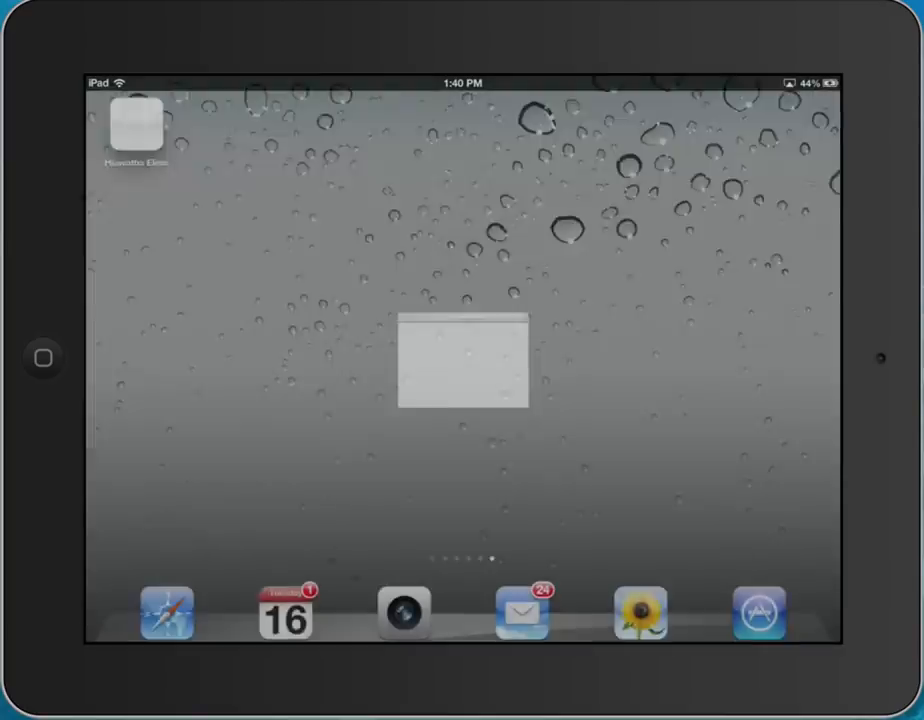
click(167, 611)
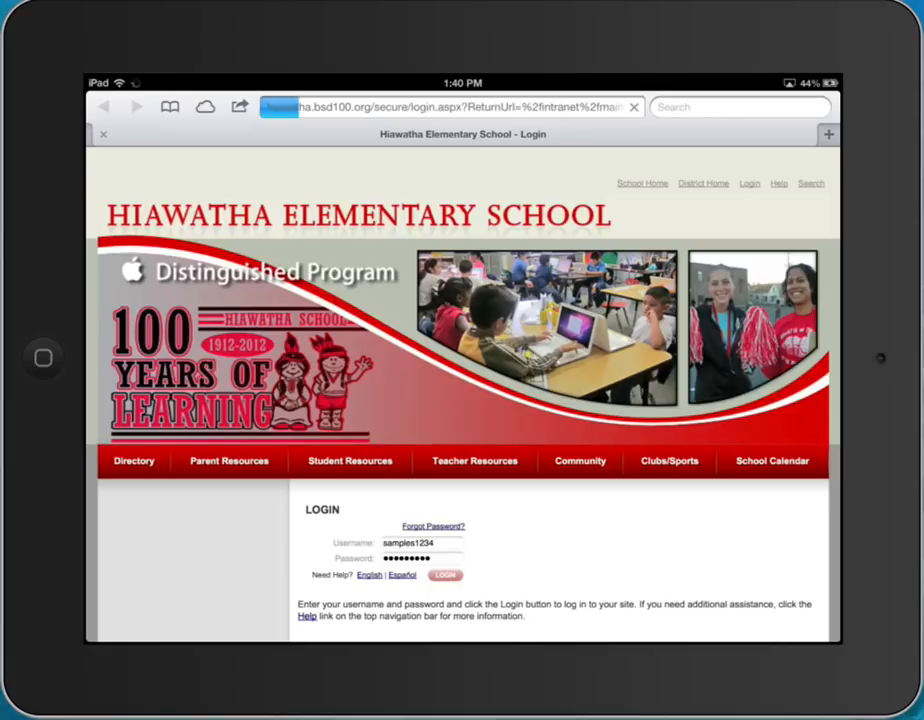
click(446, 574)
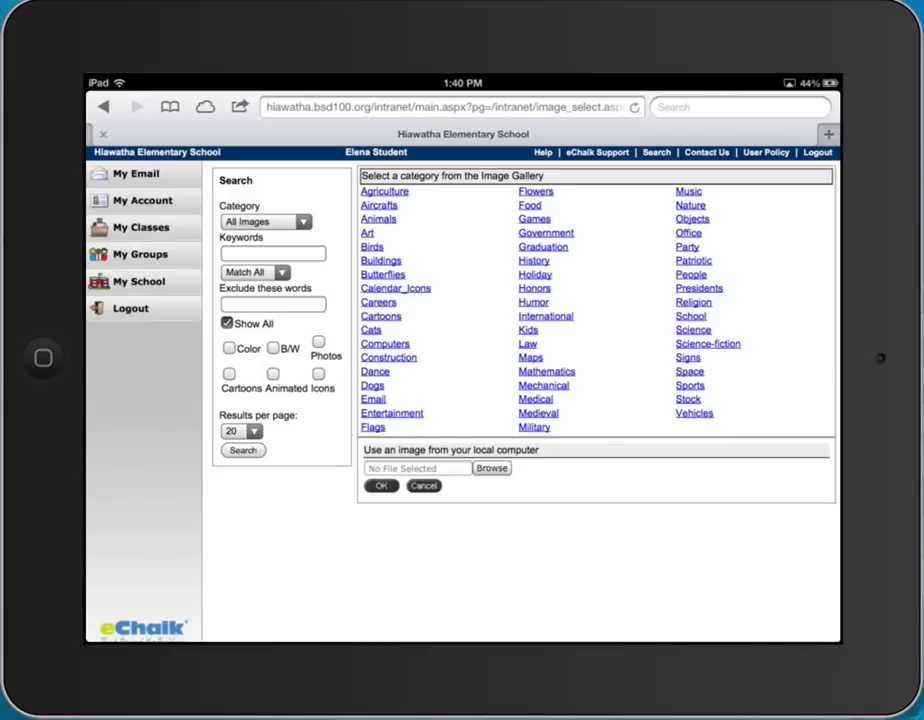
click(140, 225)
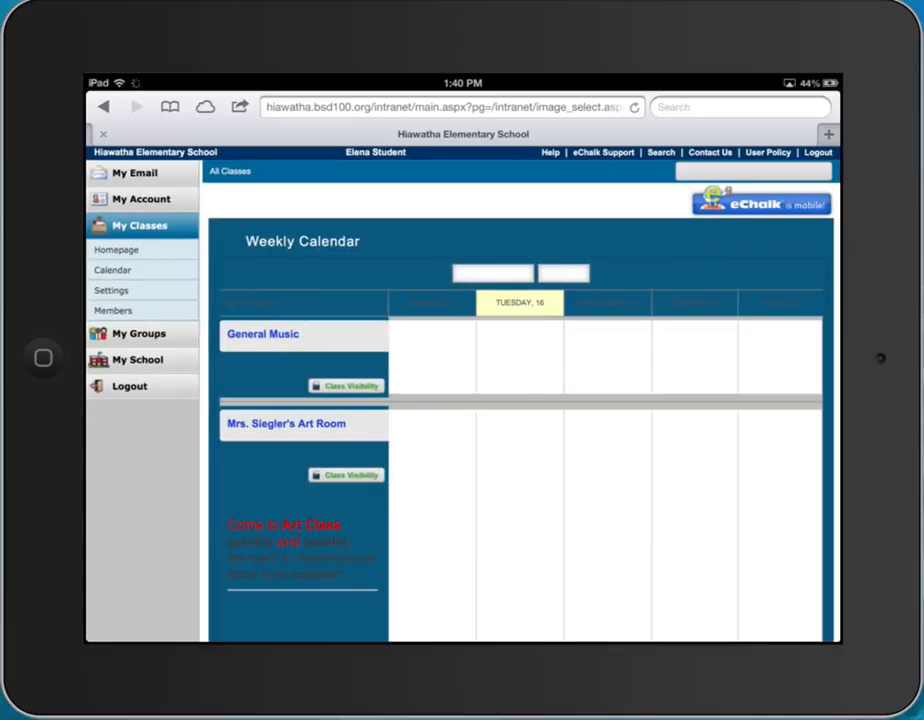